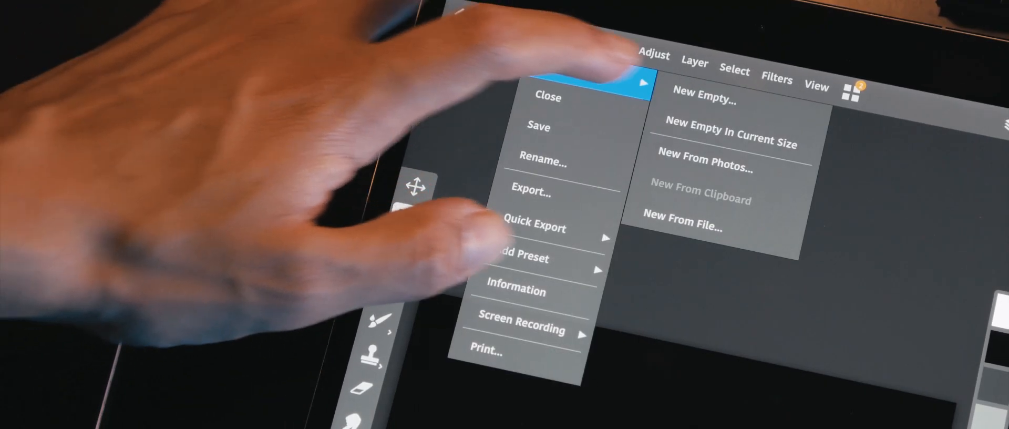
Choose New Empty… from the File > New options to begin a blank canvas
left_click(703, 97)
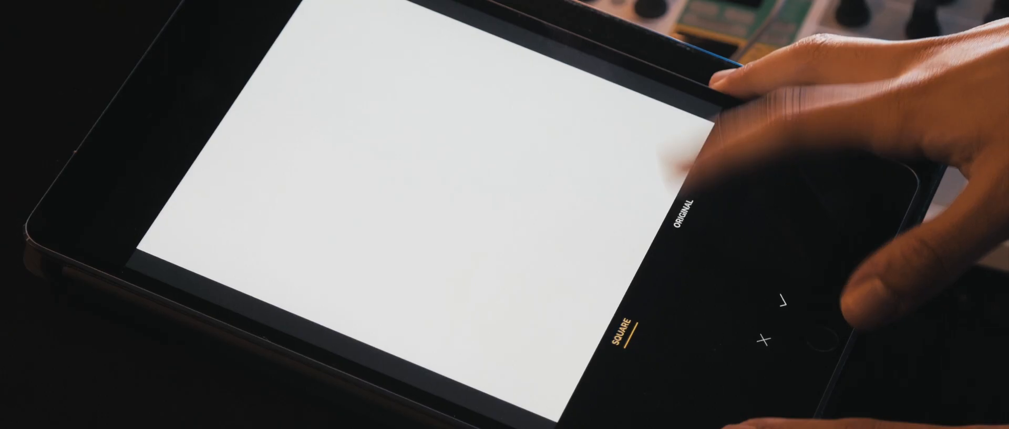